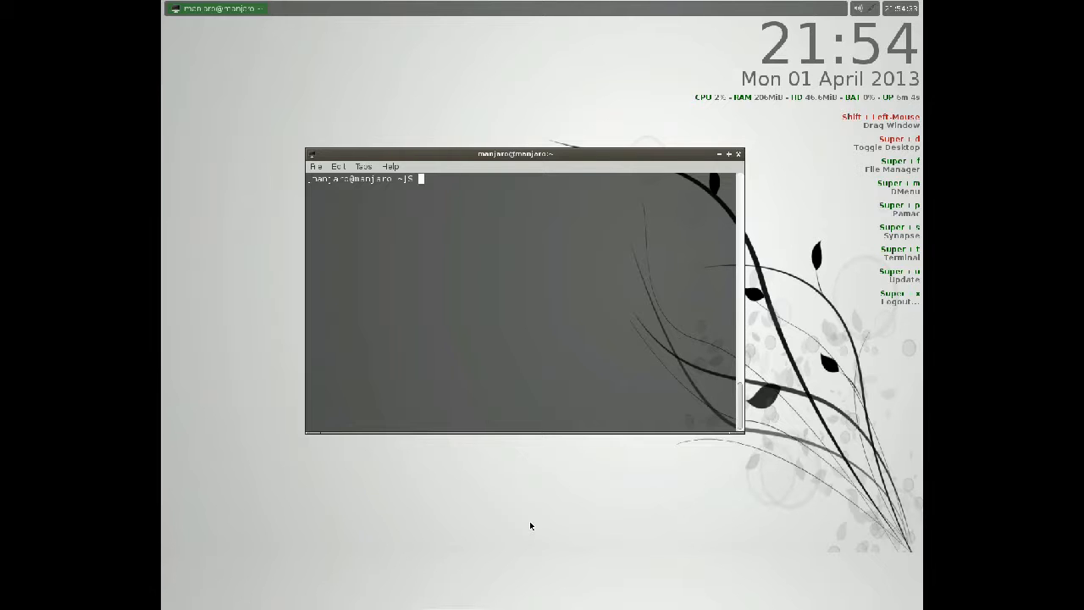
Step: Run sudo aptitude install for a package so its optional plugin dependencies are listed
{"action": "type", "text": "sudo"}
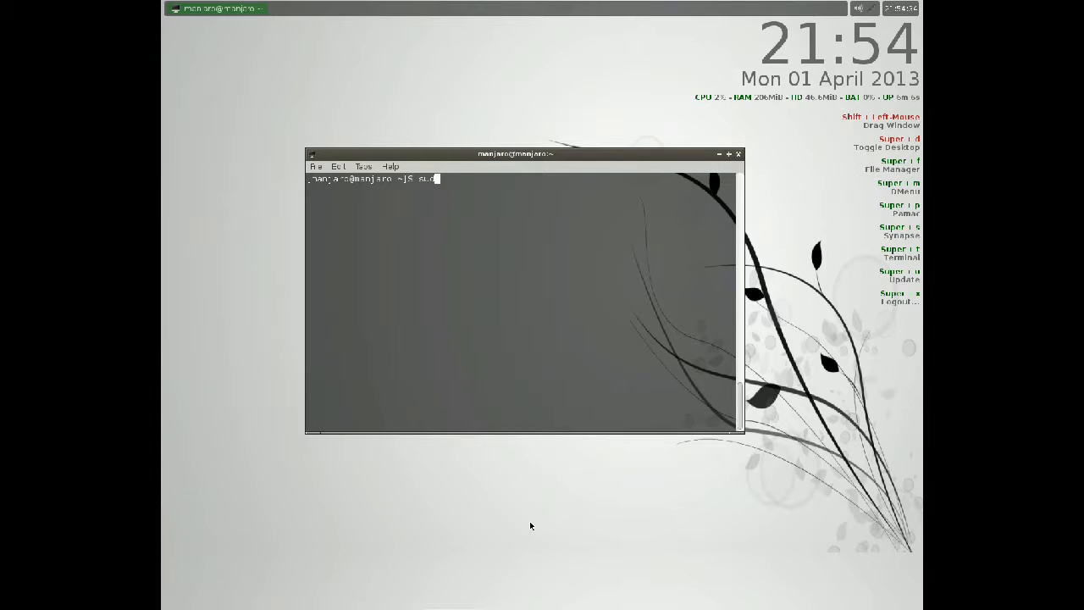
{"action": "type", "text": "apt"}
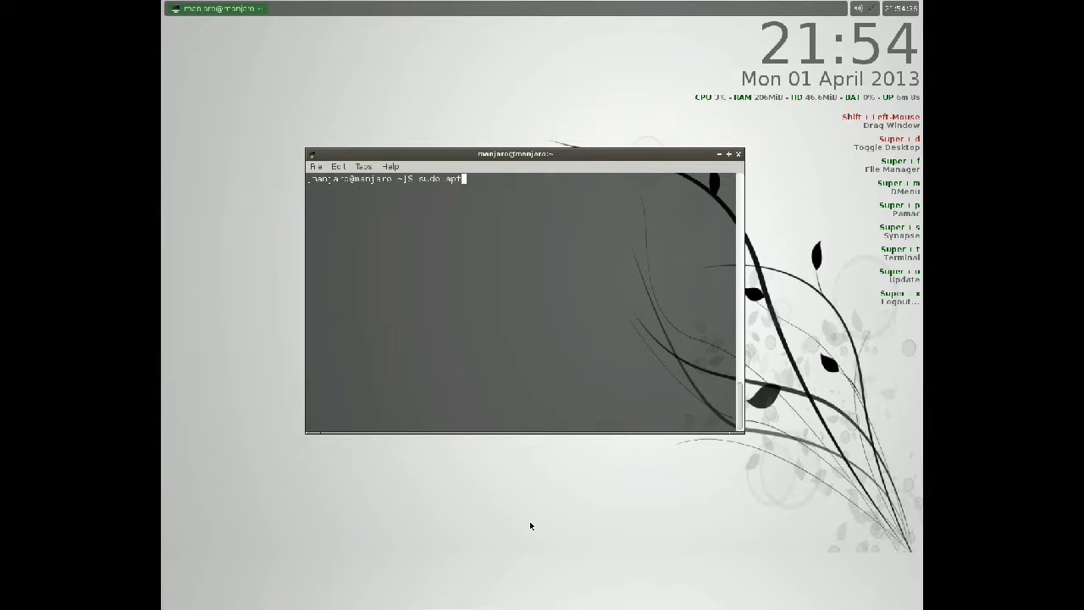
{"action": "type", "text": "itude"}
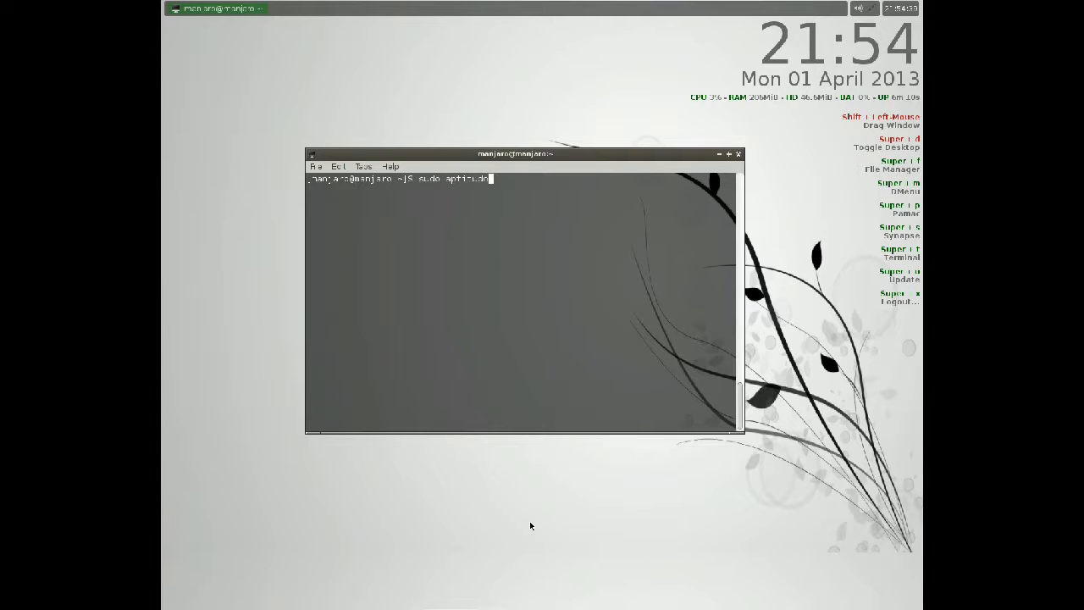
{"action": "type", "text": "install"}
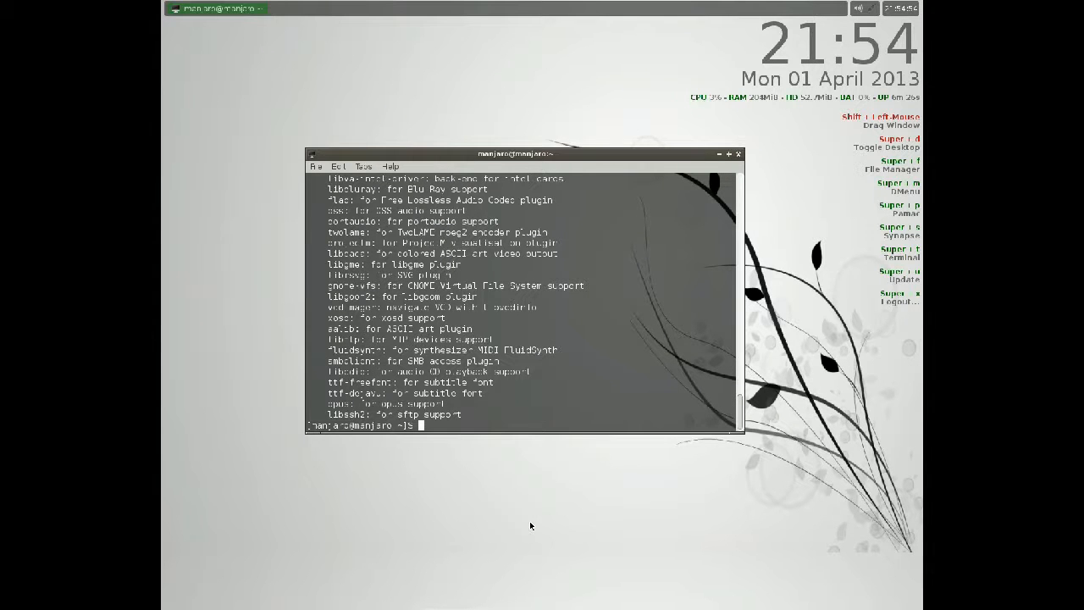
Step: Run sudo aptitude install vlc so the package is fetched and installed to 100%
{"action": "type", "text": "sudo aptitude install vlc"}
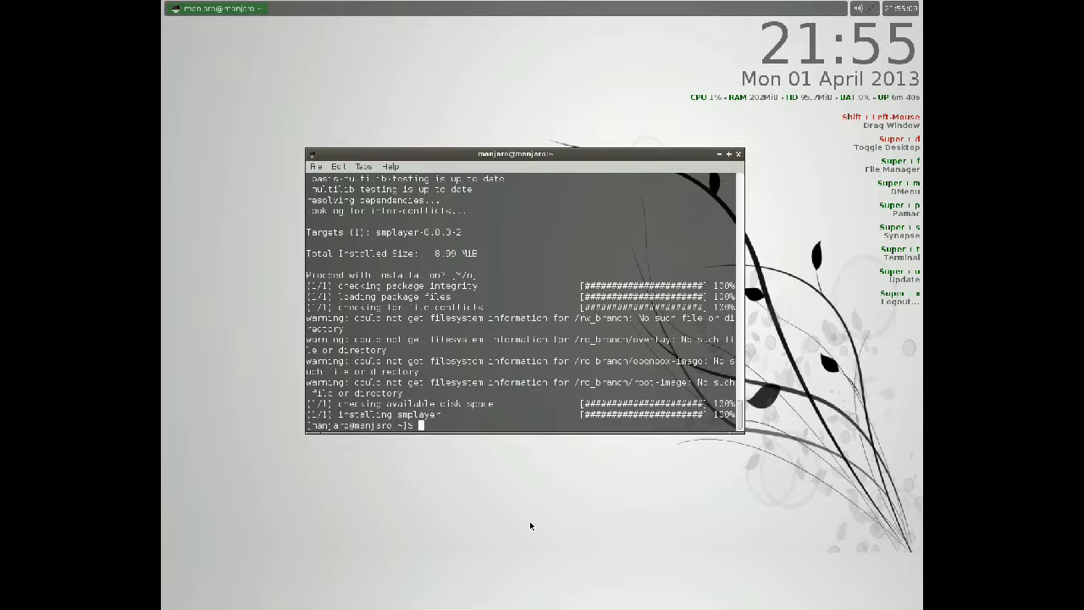
Step: Run sudo aptitude install smplayer, then begin the next sudo aptitude command
{"action": "type", "text": "sudo aptitude install smplayer"}
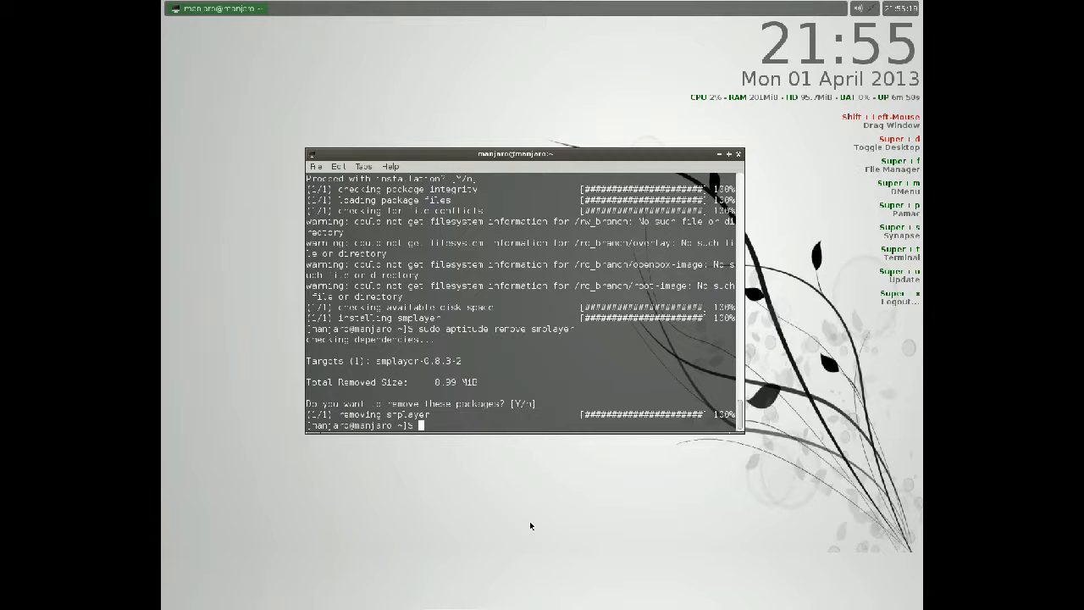
{"action": "type", "text": "sudo"}
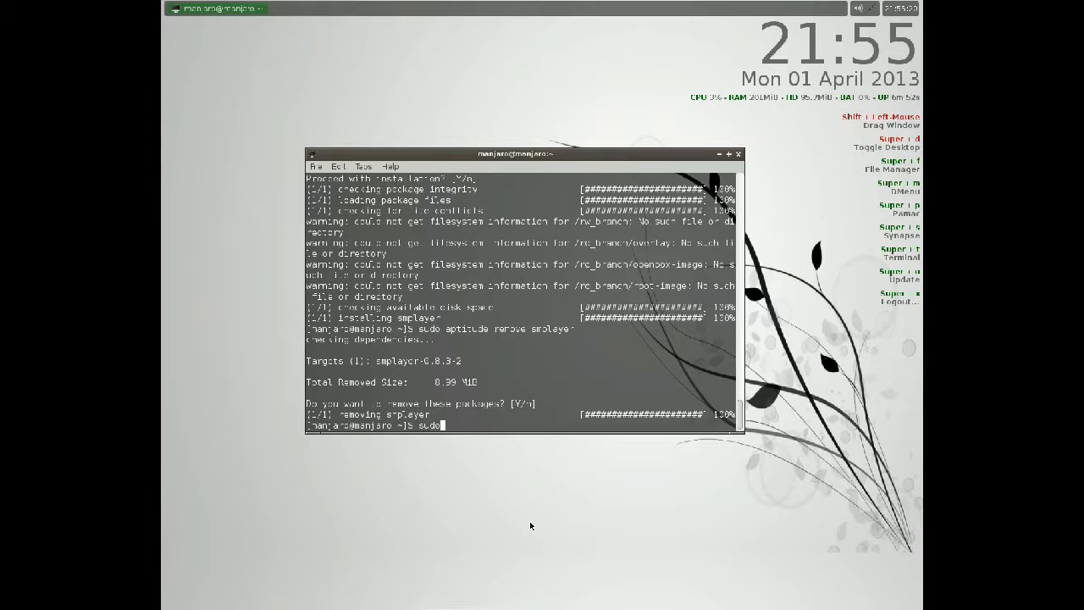
{"action": "type", "text": "aptitu"}
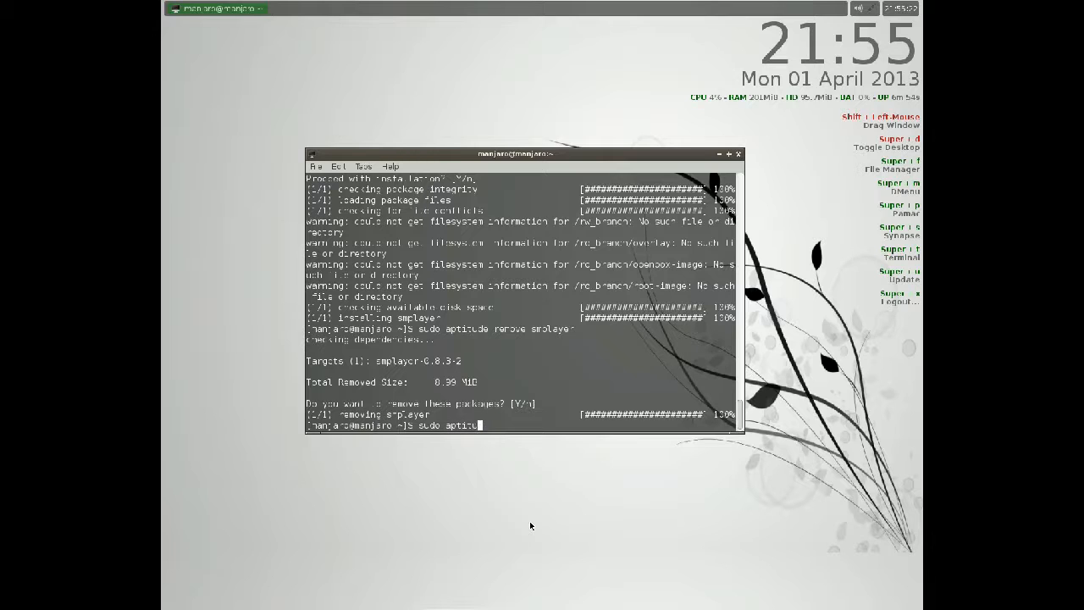
Step: Run sudo aptitude update and upgrade, reporting every repository up to date
{"action": "type", "text": "upgrad"}
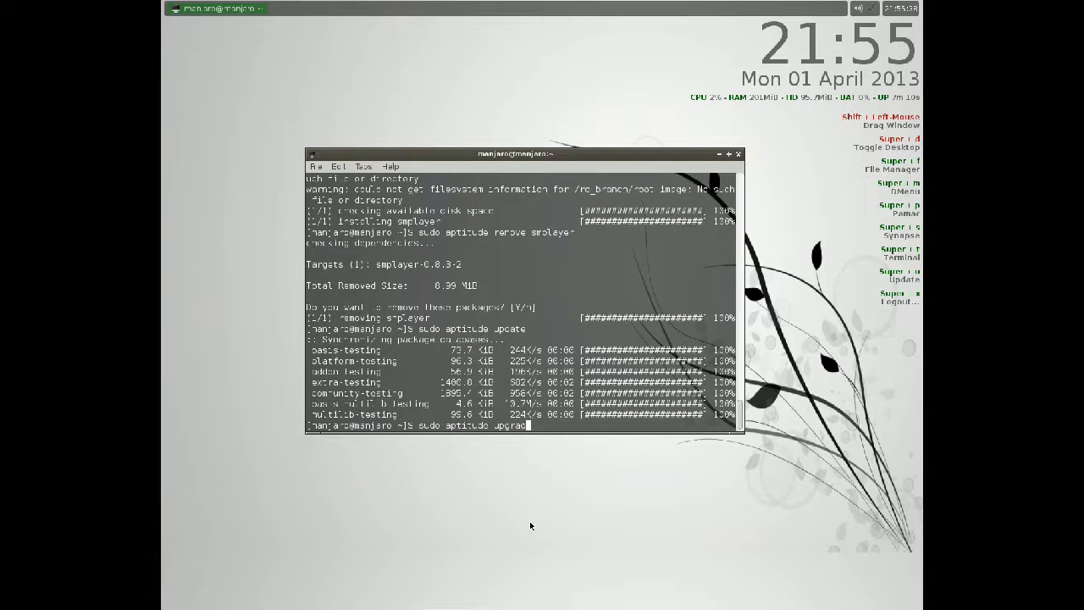
{"action": "key", "text": "Return"}
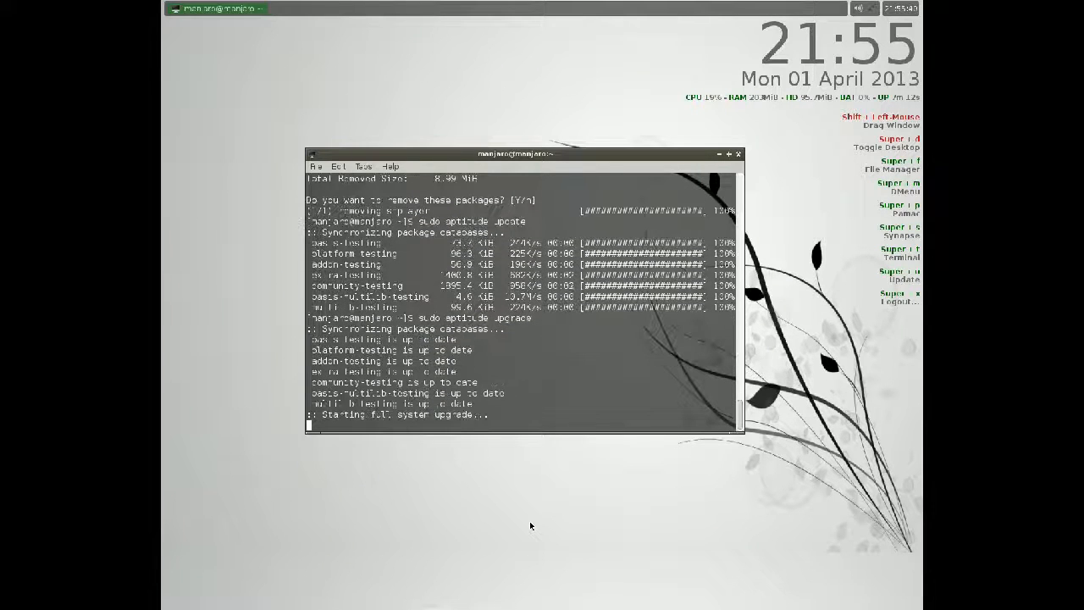